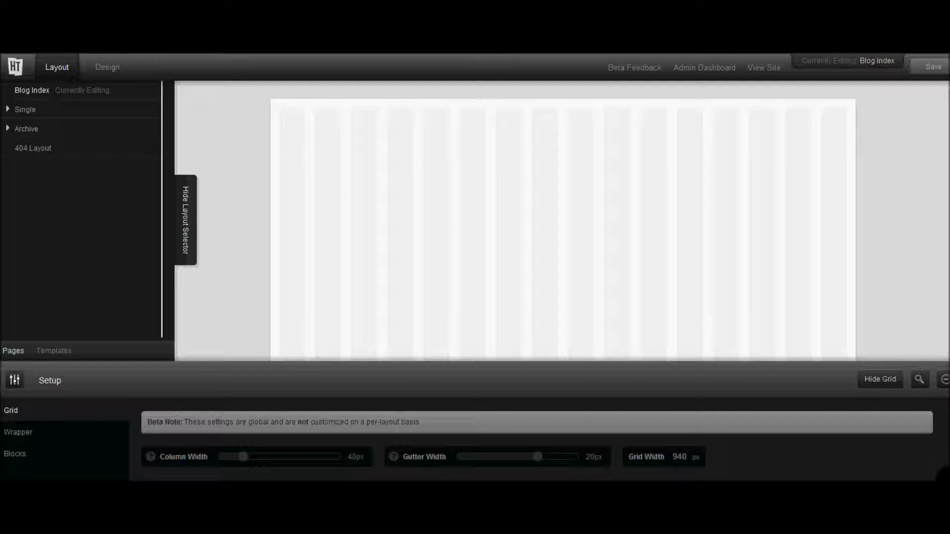
mouse_move(283, 118)
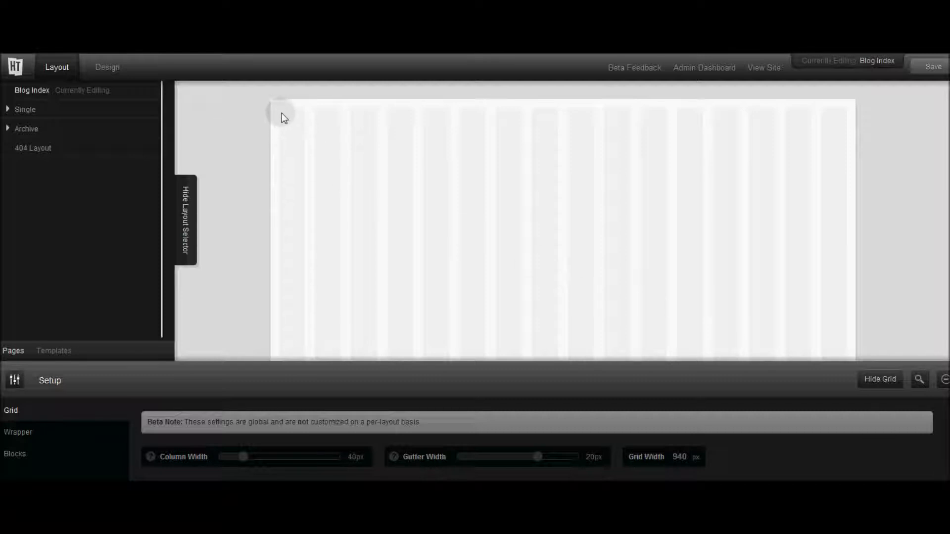
mouse_move(311, 213)
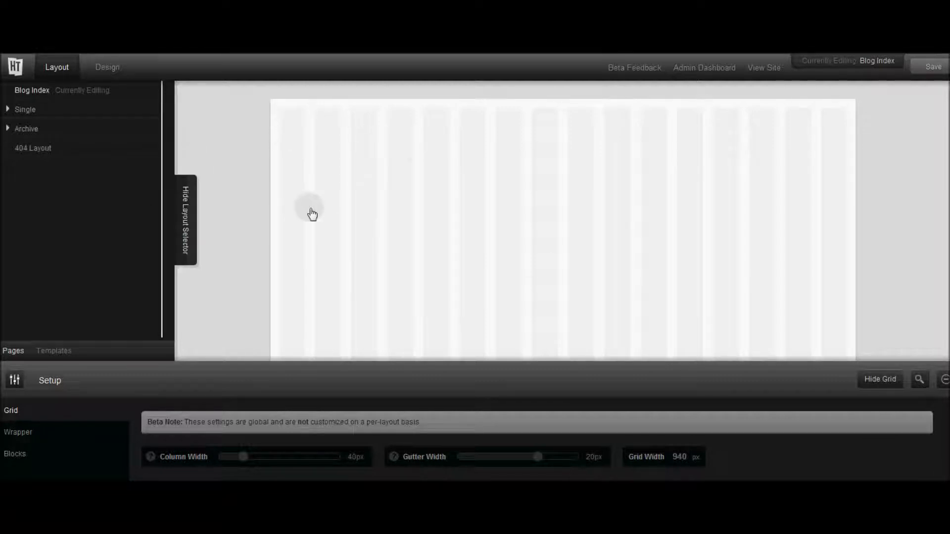
mouse_move(325, 163)
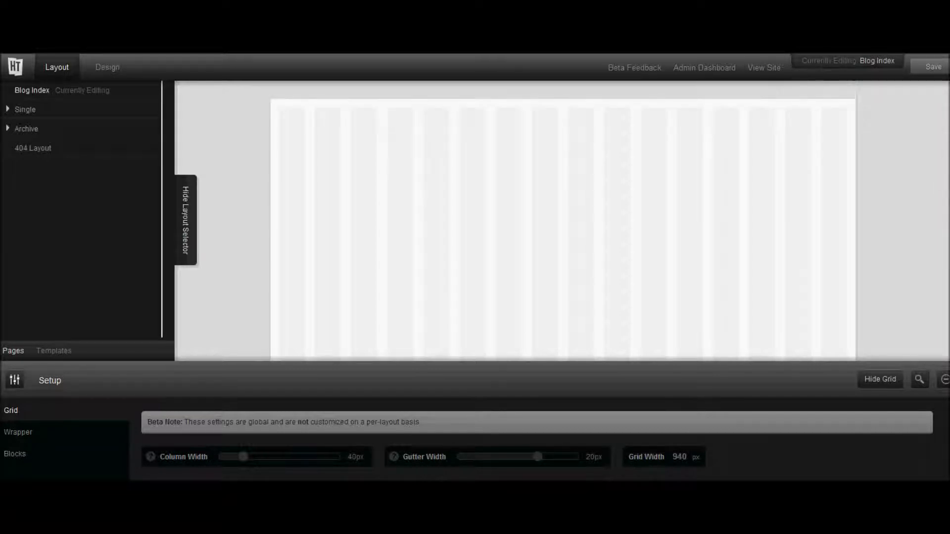
mouse_move(276, 117)
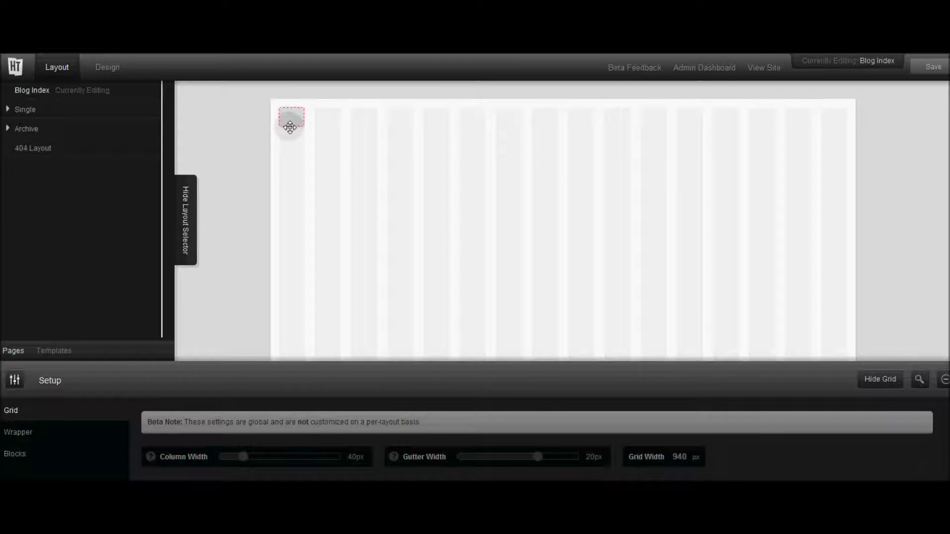
Add a full-width Header block at the top and a Widget Area sidebar beside the content.
drag(290, 128, 853, 177)
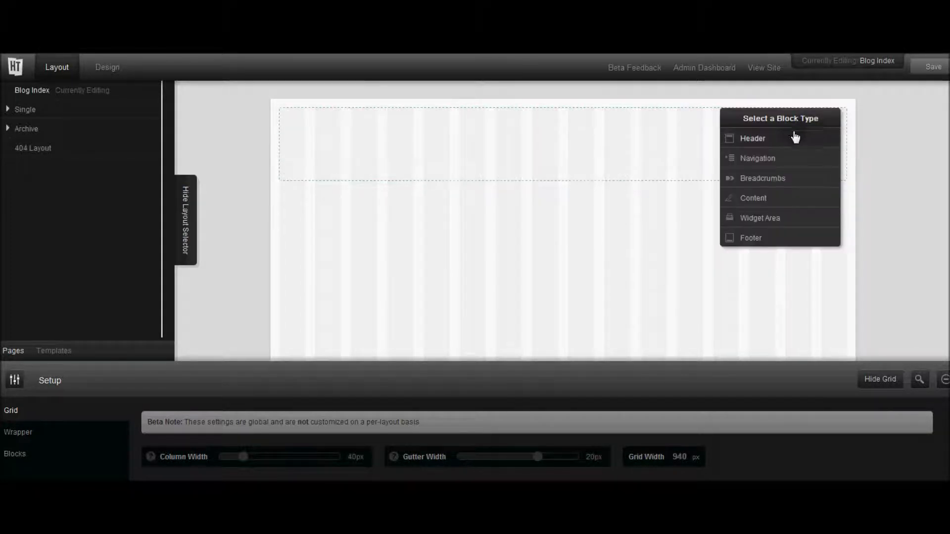
click(753, 139)
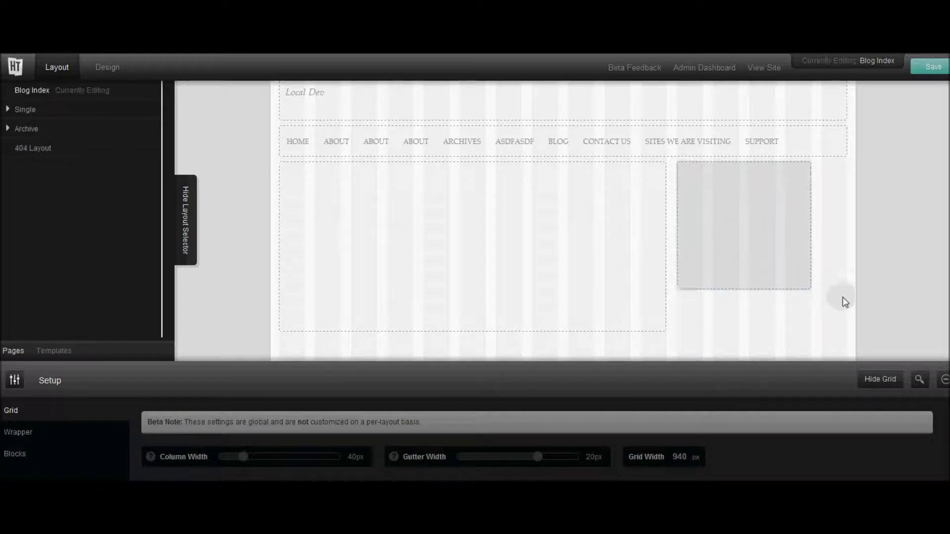
click(743, 226)
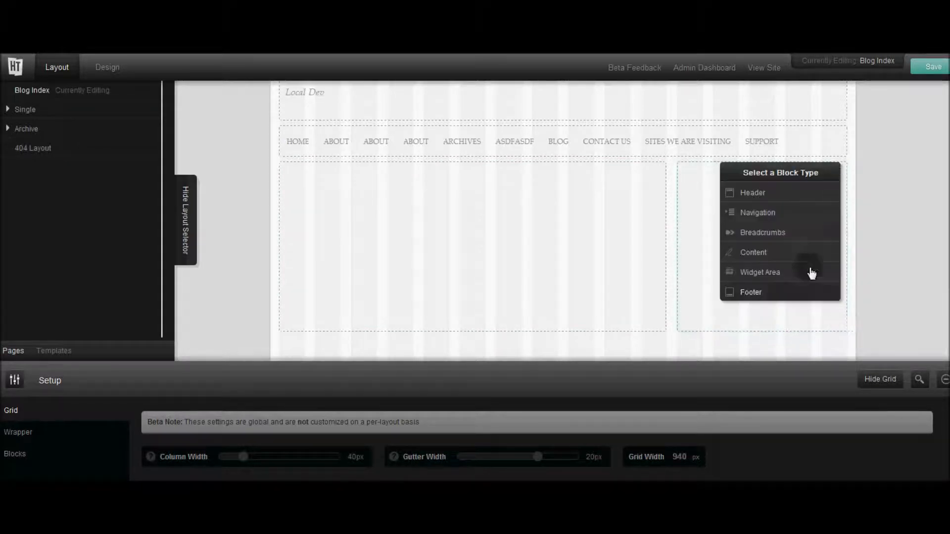
click(760, 272)
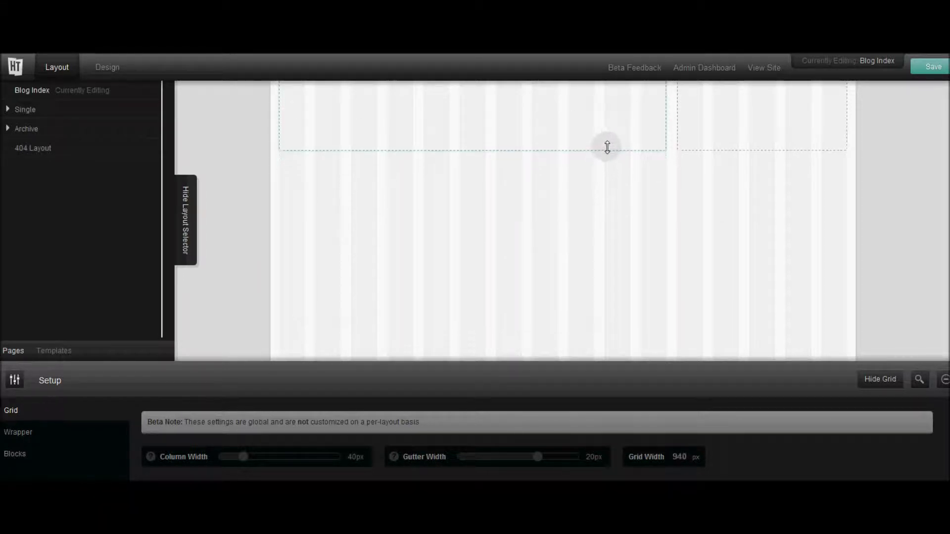
mouse_move(282, 162)
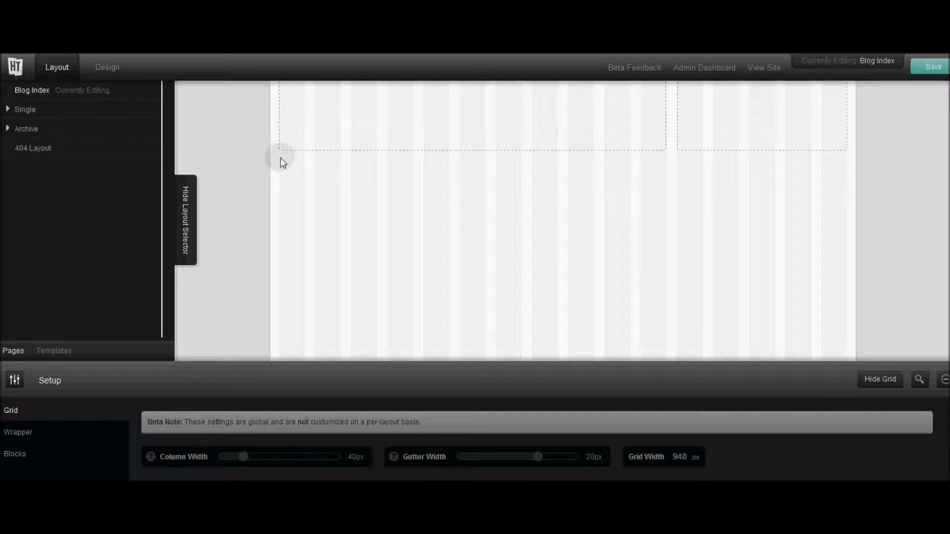
Draw three equal Widget Area blocks in a row beneath the content area.
drag(280, 159, 469, 268)
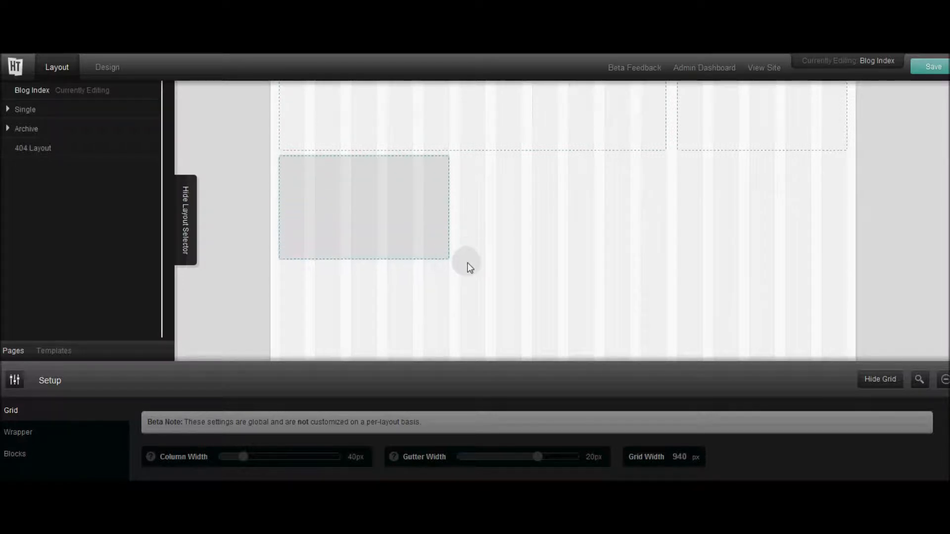
drag(448, 254, 476, 279)
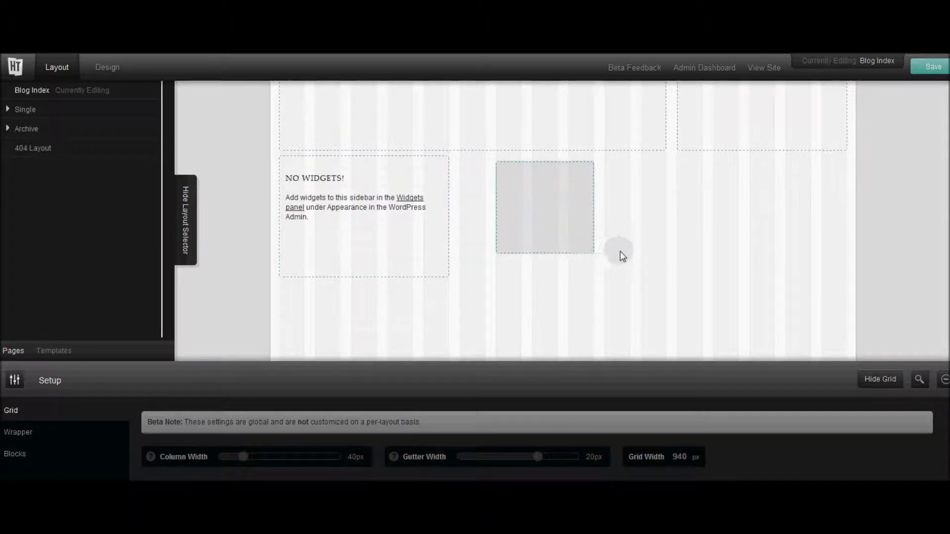
drag(621, 255, 665, 282)
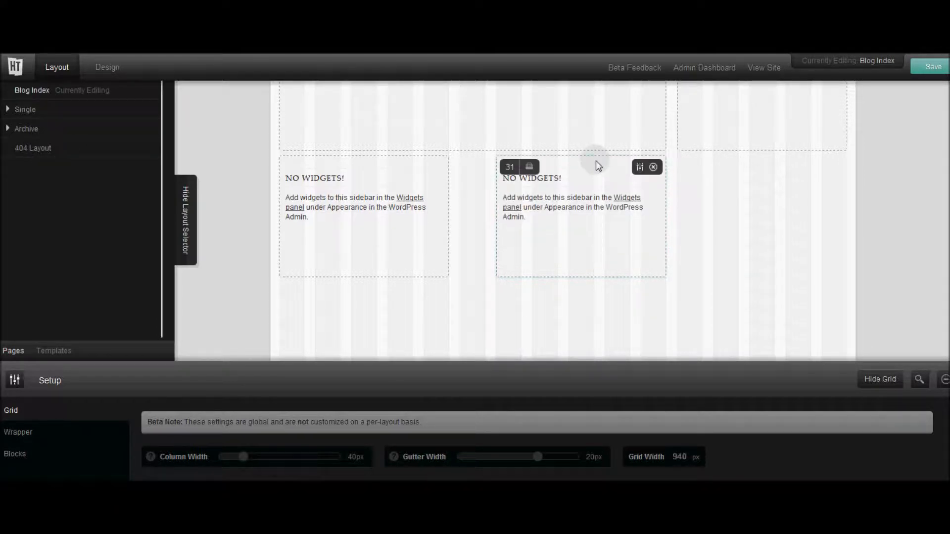
mouse_move(680, 161)
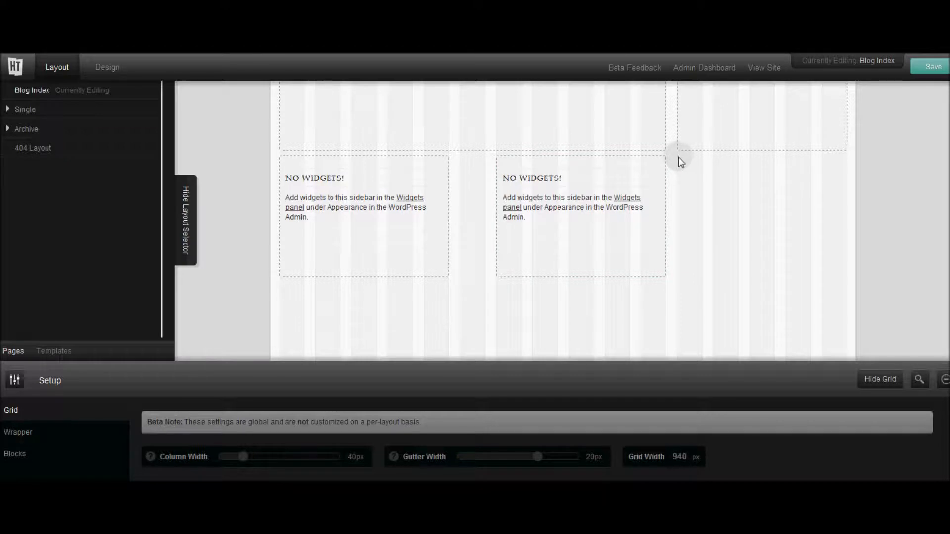
drag(679, 161, 851, 277)
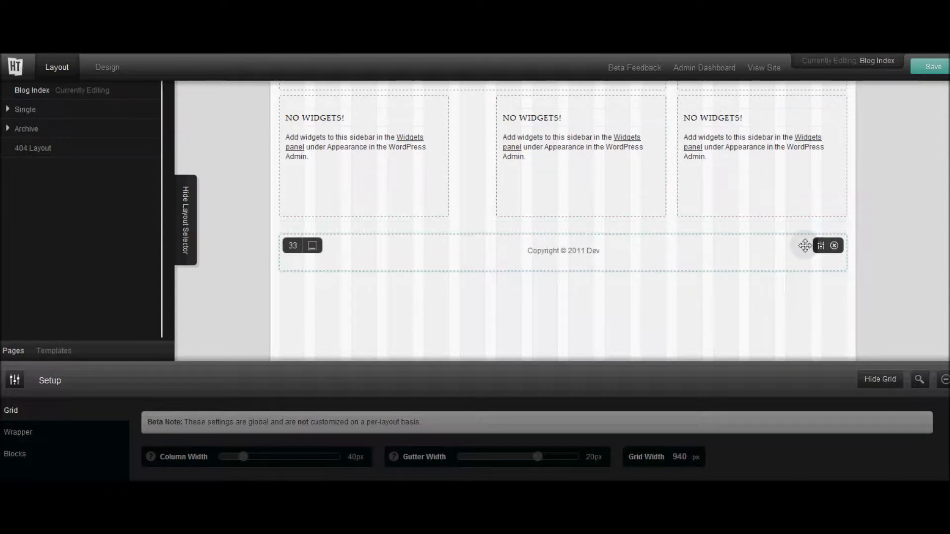
Save the Blog Index layout and wait for the saving-complete notice.
scroll(up, 3)
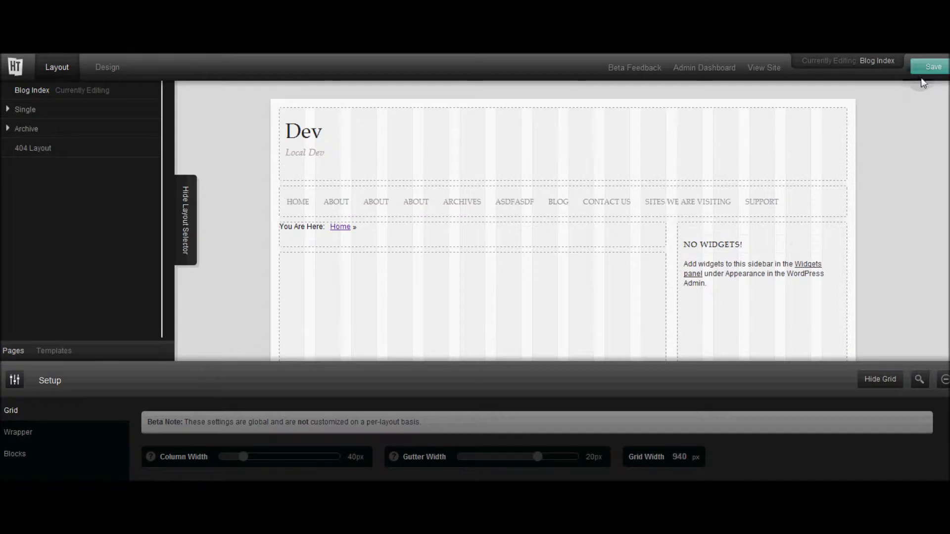
click(932, 66)
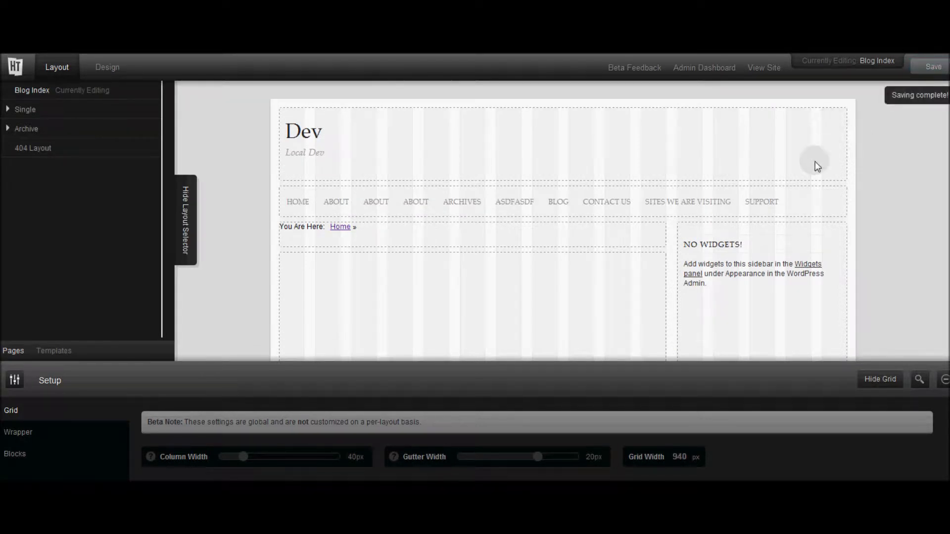
mouse_move(433, 156)
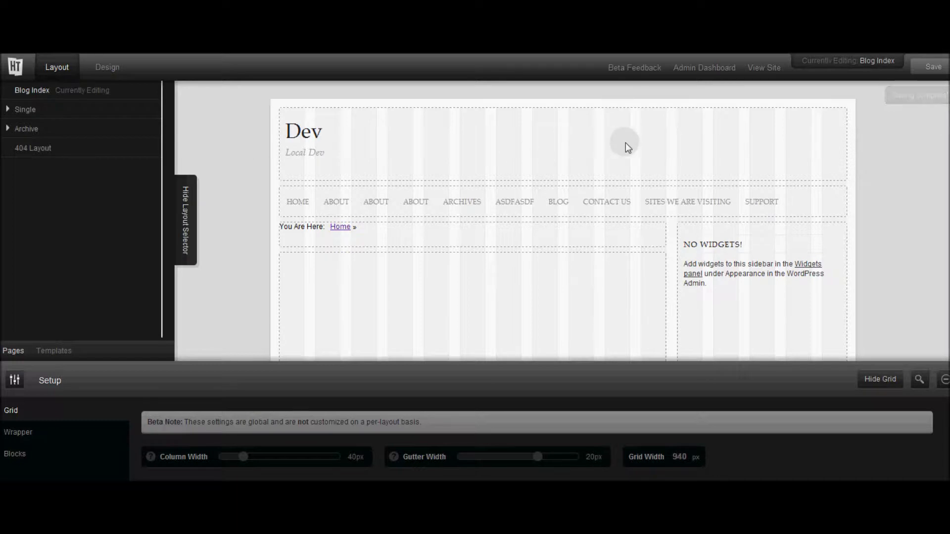
mouse_move(705, 218)
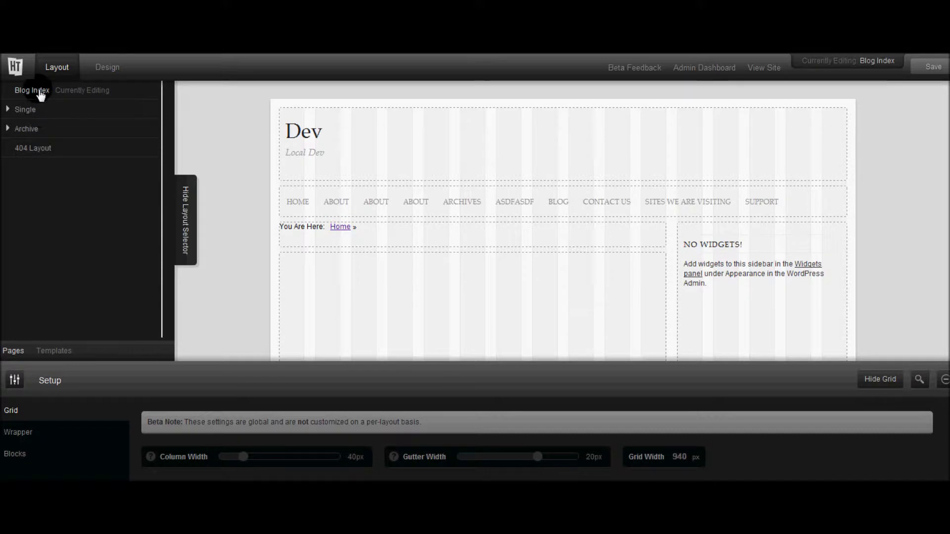
mouse_move(53, 101)
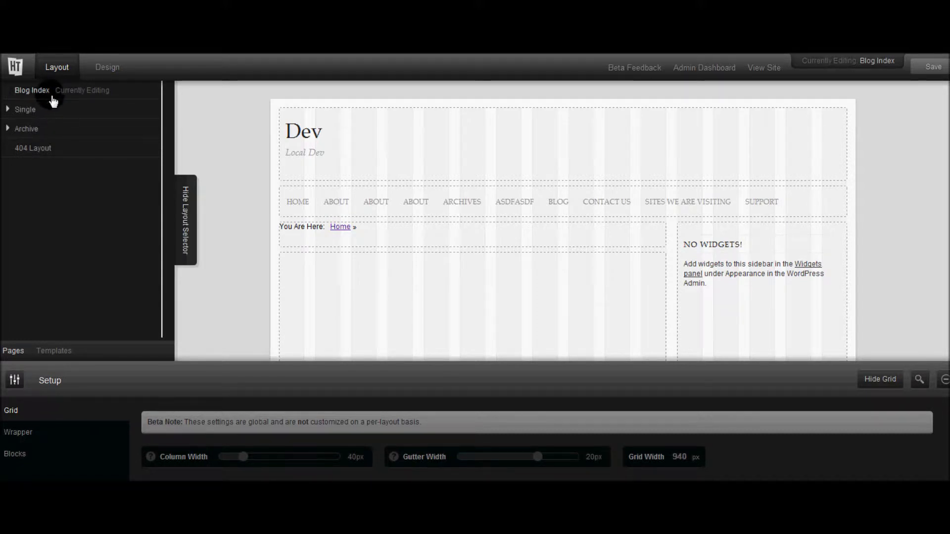
Expand Single into Post, Page and Media, check the empty Templates list, and return to Pages.
click(25, 110)
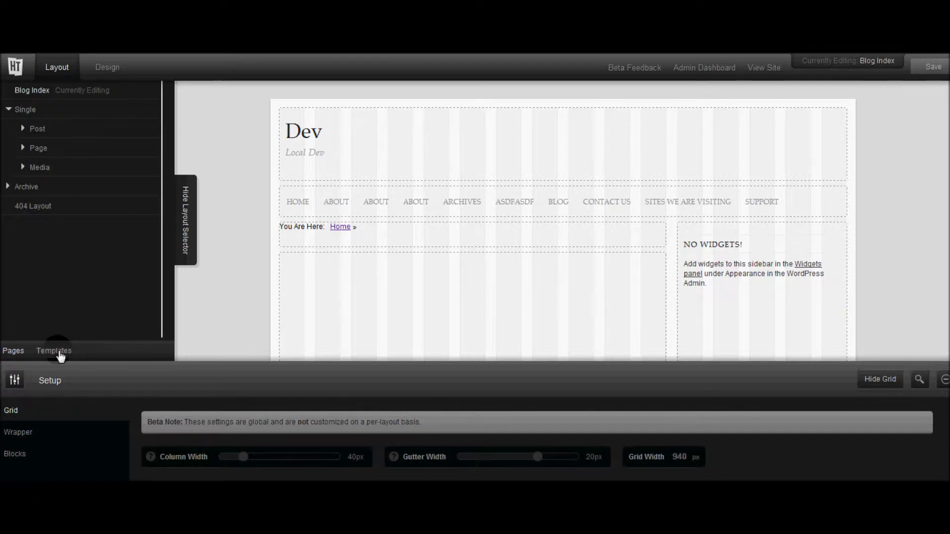
click(53, 352)
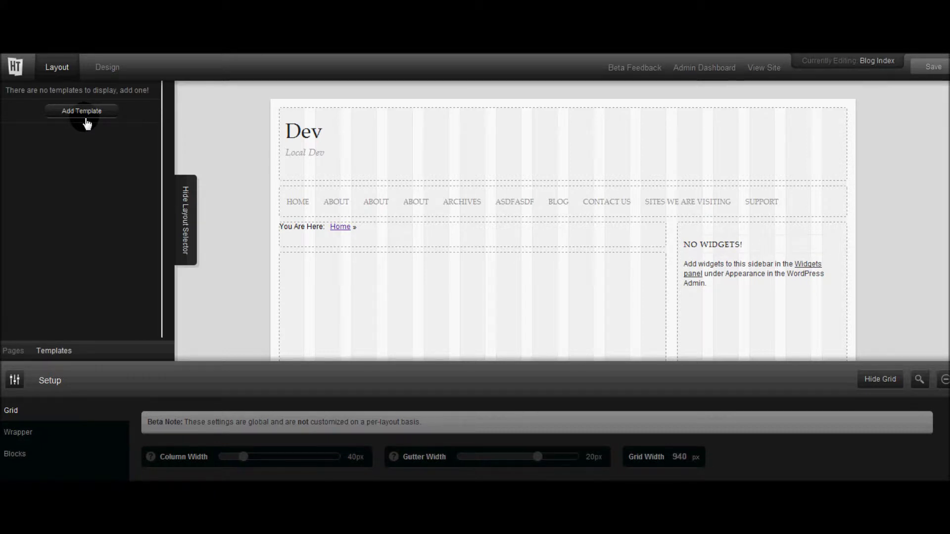
mouse_move(94, 141)
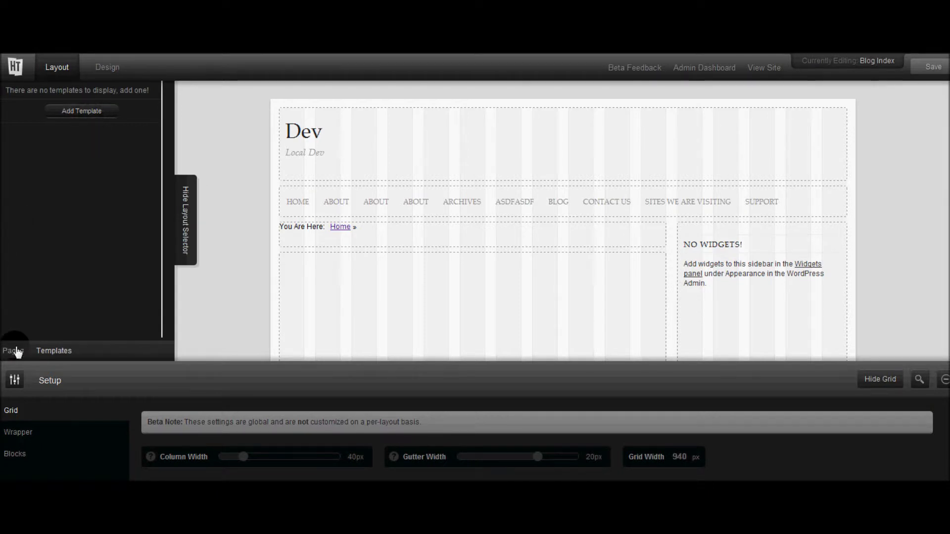
click(11, 350)
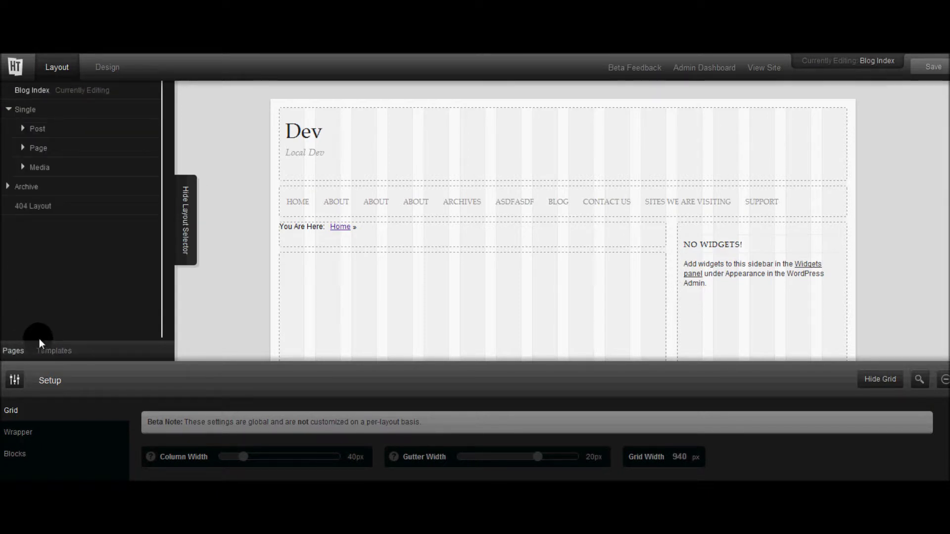